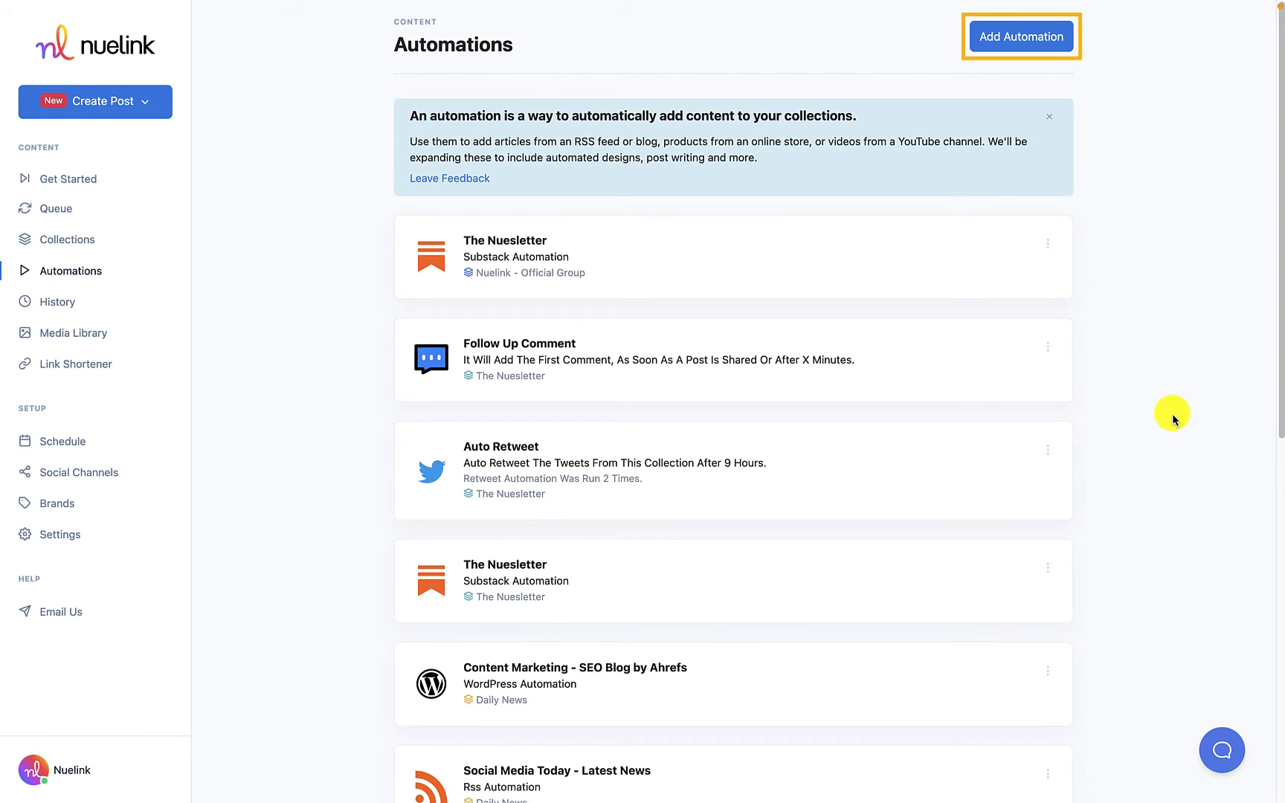
Step: Open the Add Automation catalogue from the Automations page
{"action": "left_click", "coordinate": [1020, 36]}
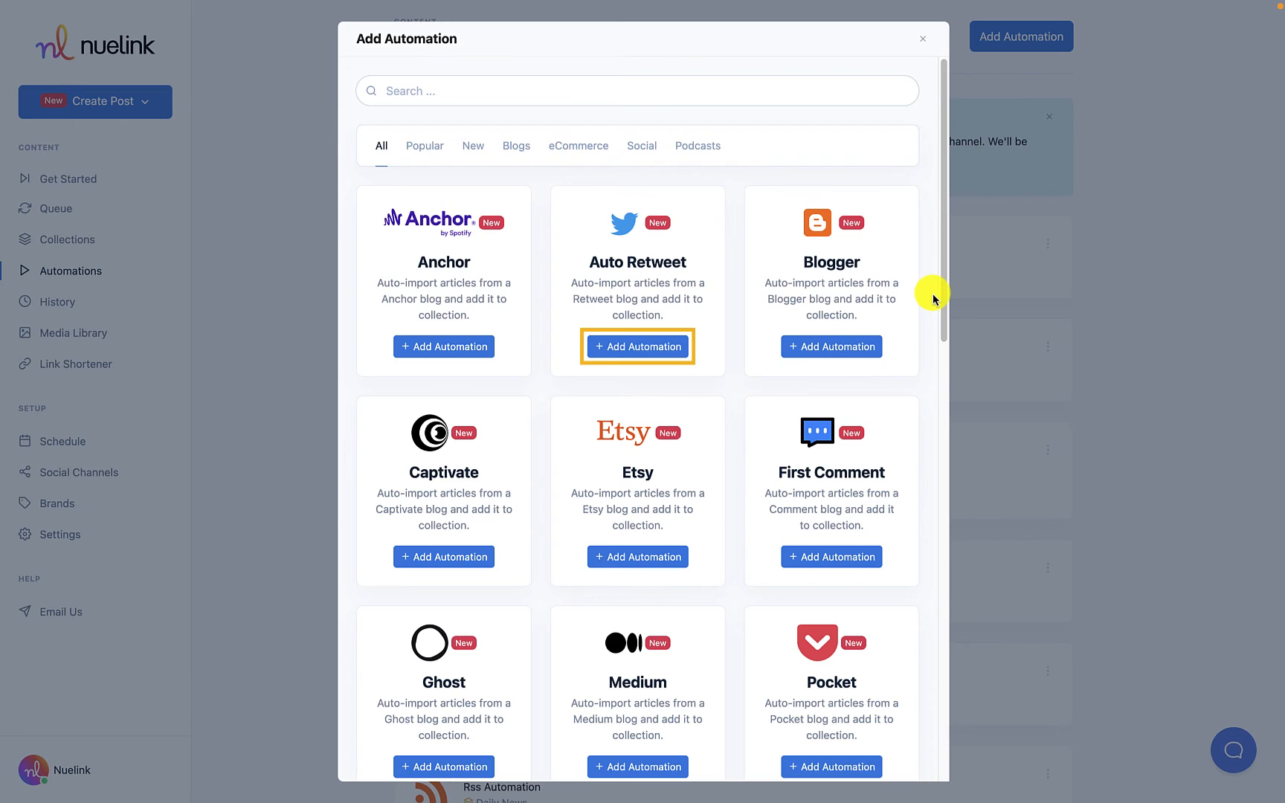
Step: Create an Auto Retweet automation for the Auto Retweet collection with a 2-hour delay
{"action": "left_click", "coordinate": [637, 346]}
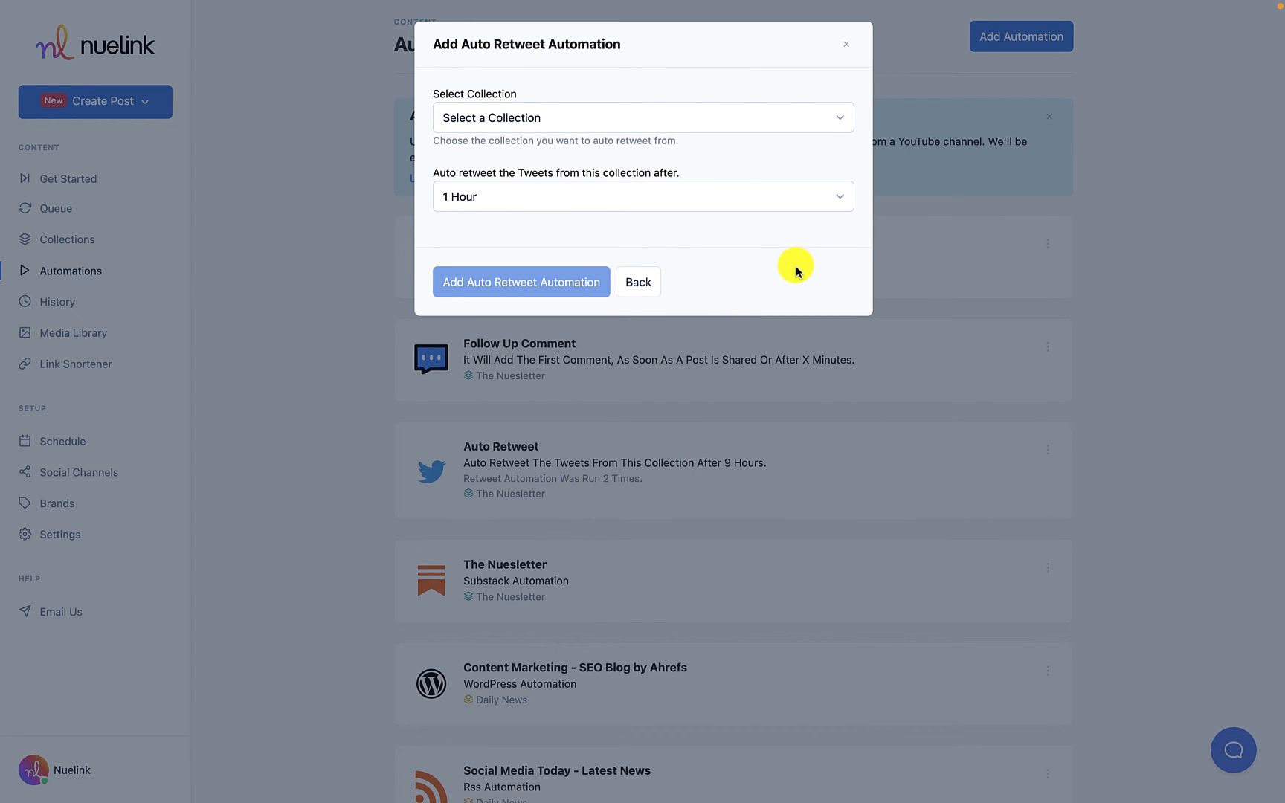
{"action": "mouse_move", "coordinate": [802, 266]}
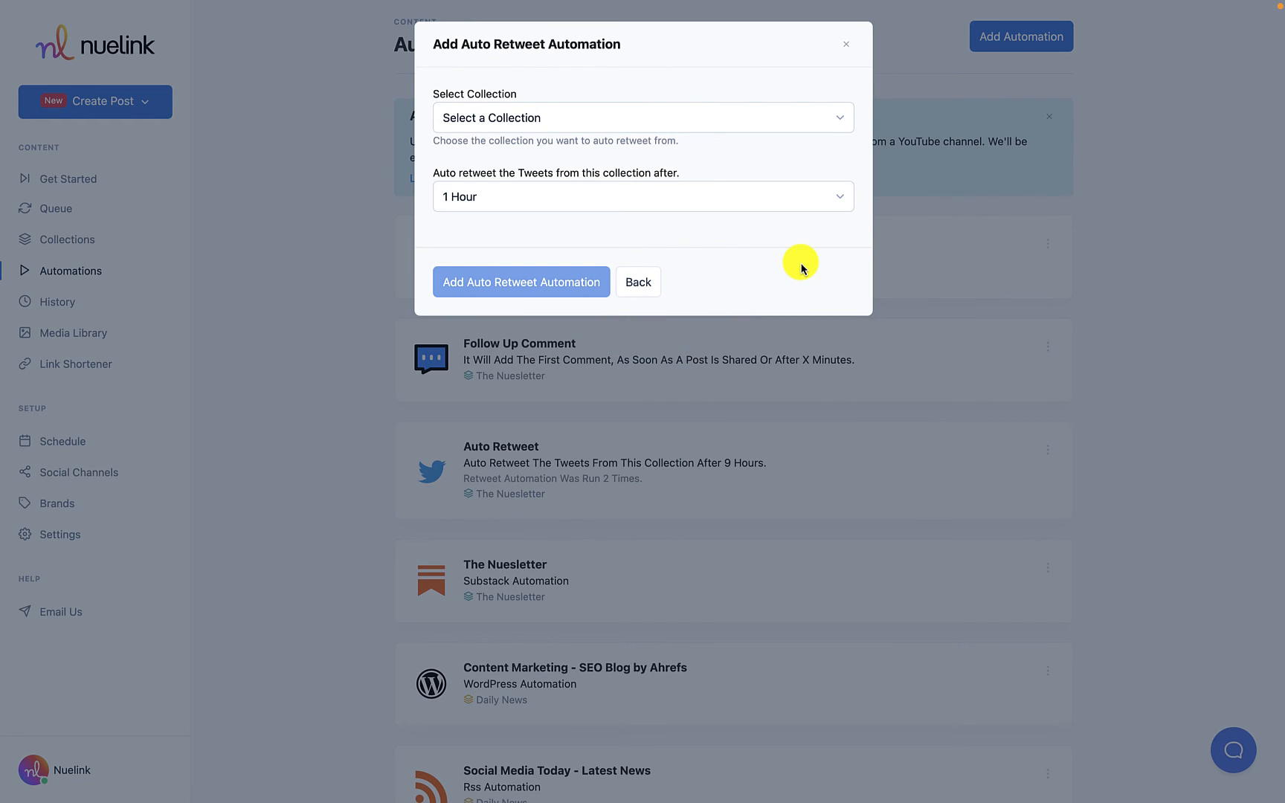
{"action": "mouse_move", "coordinate": [765, 118]}
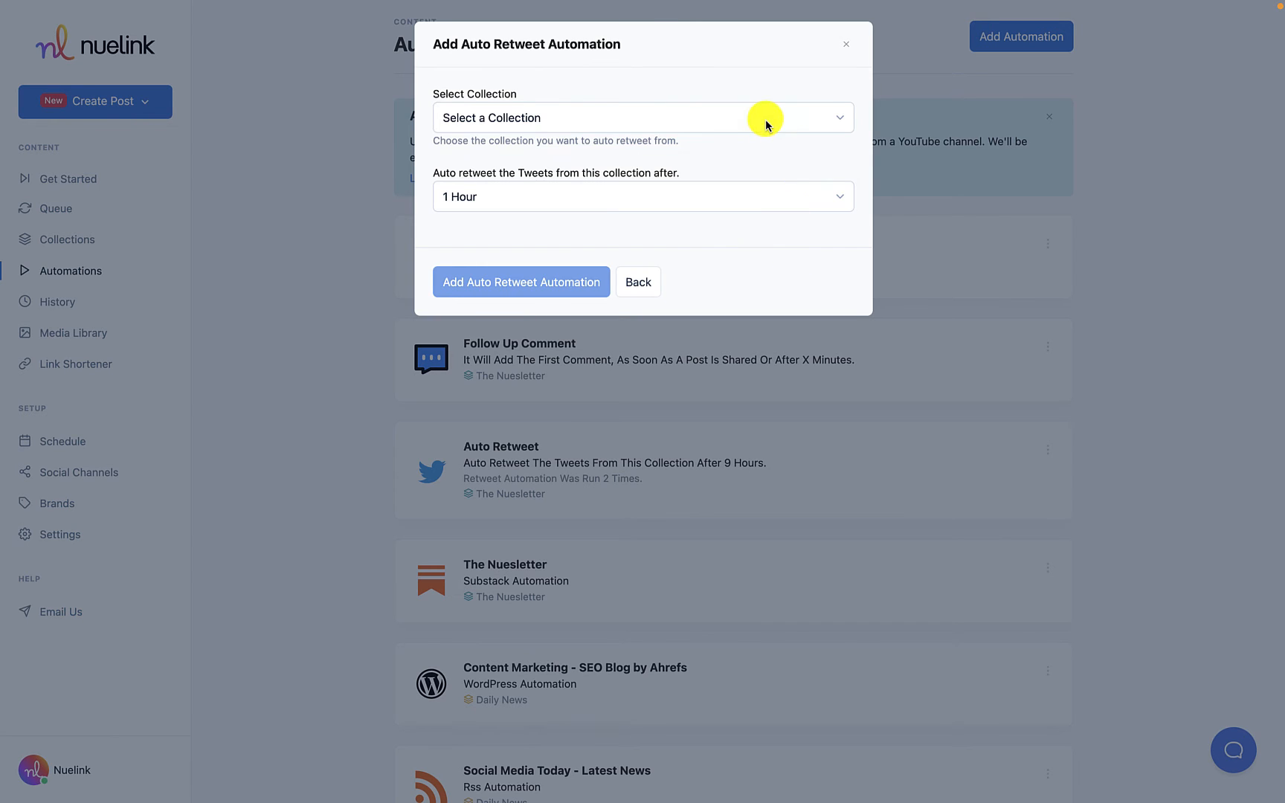
{"action": "left_click", "coordinate": [644, 117]}
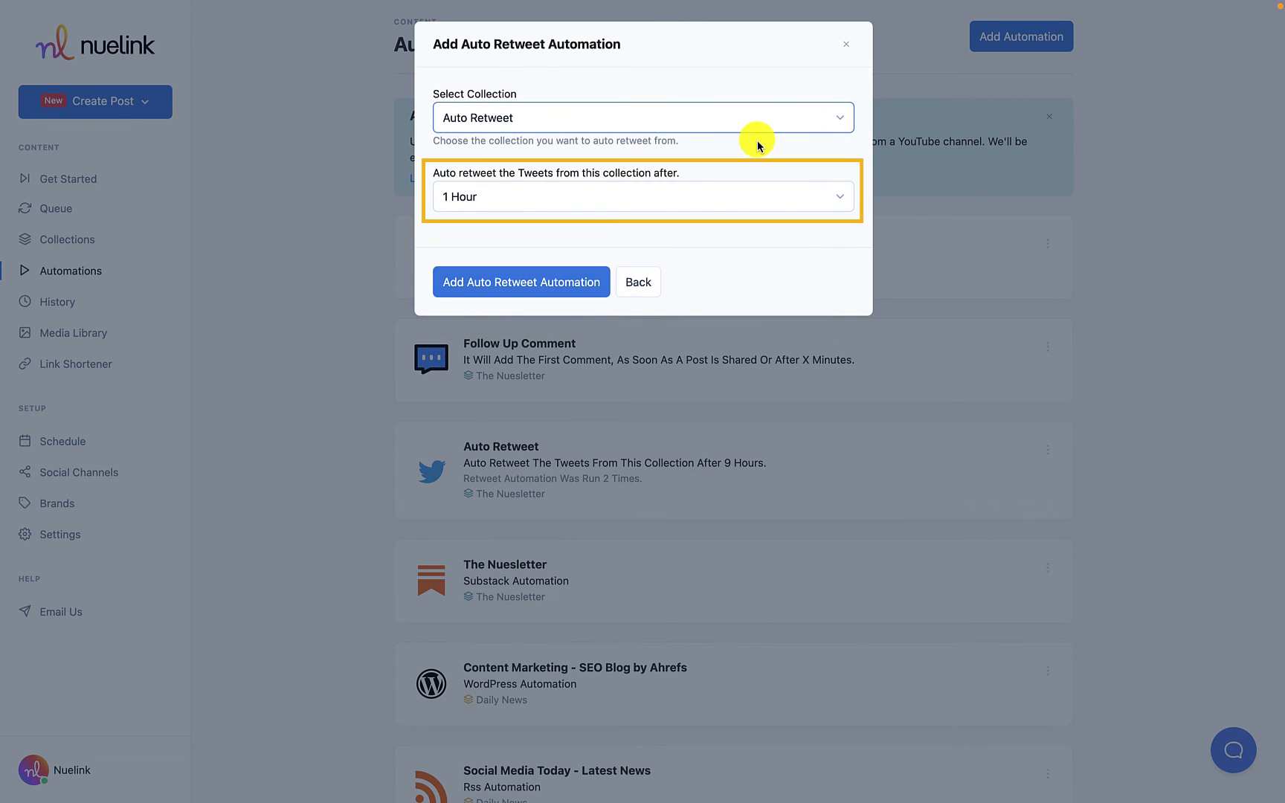
{"action": "left_click", "coordinate": [642, 196]}
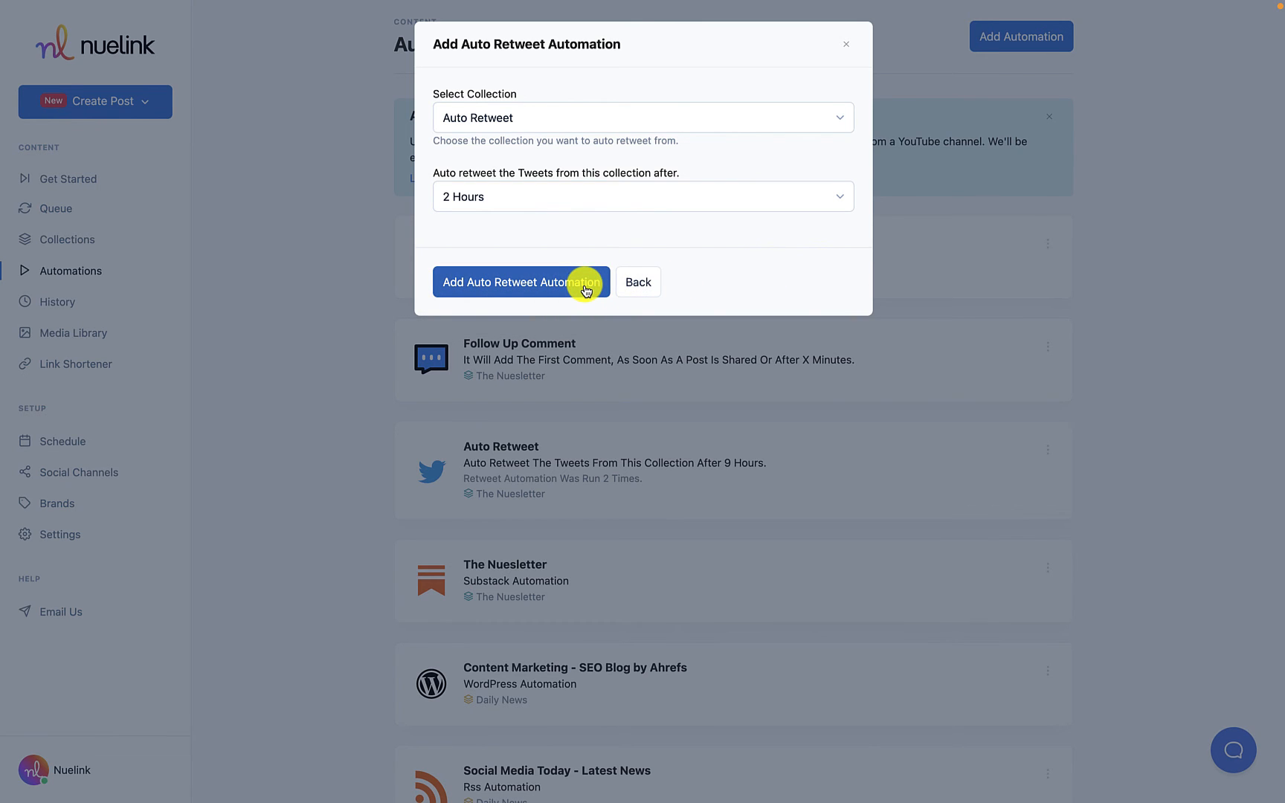
{"action": "left_click", "coordinate": [521, 282]}
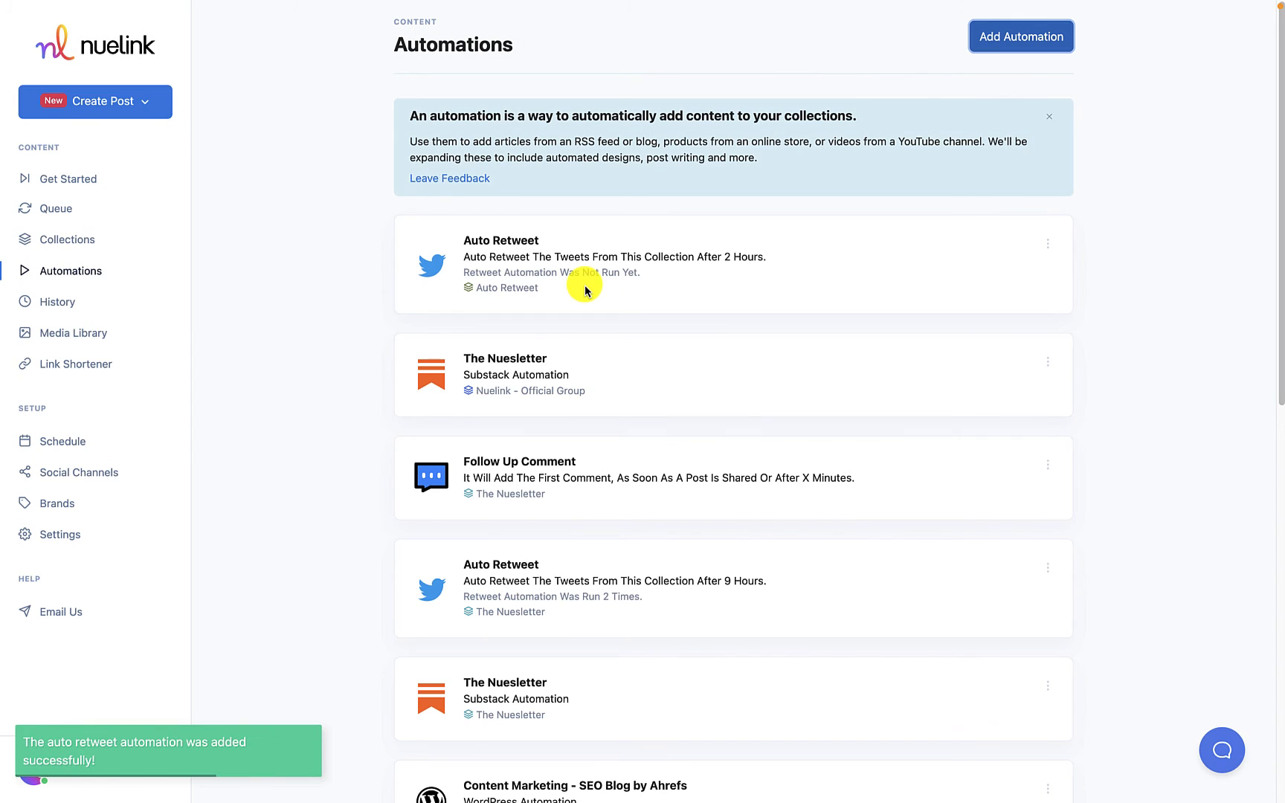